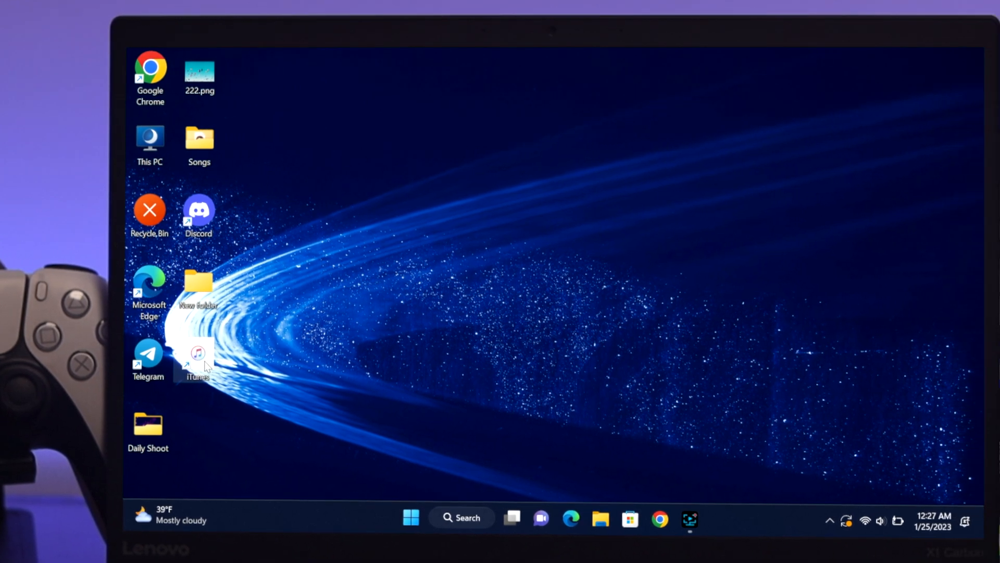
Launch iTunes from the desktop shortcut and show the iPhone 14 Pro Max summary page.
double_click(197, 355)
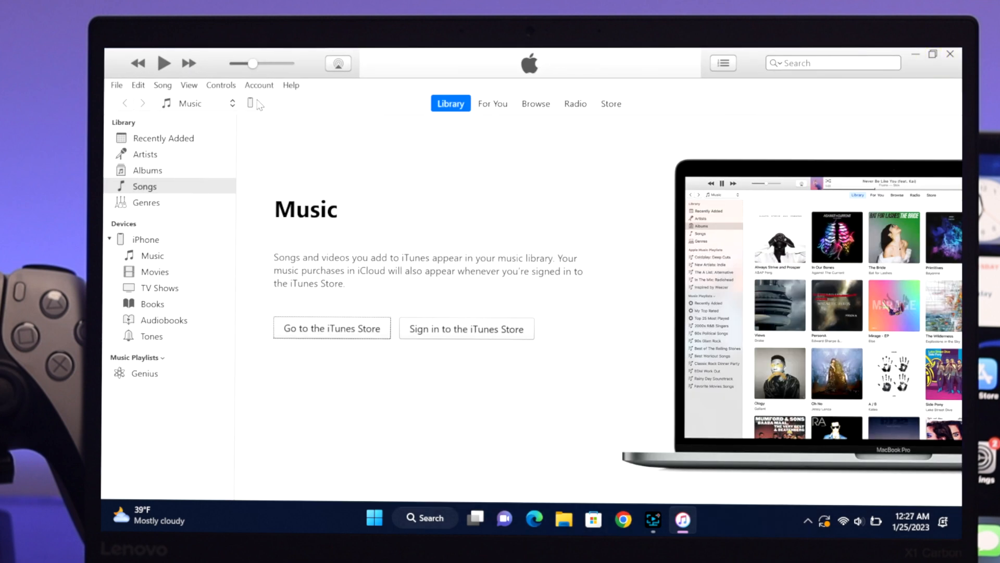
left_click(249, 103)
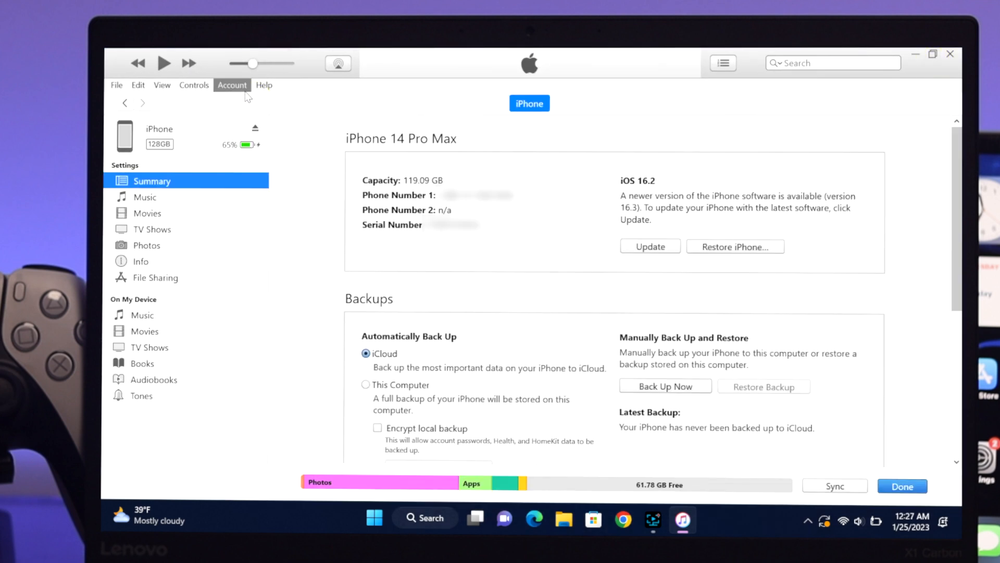
mouse_move(171, 181)
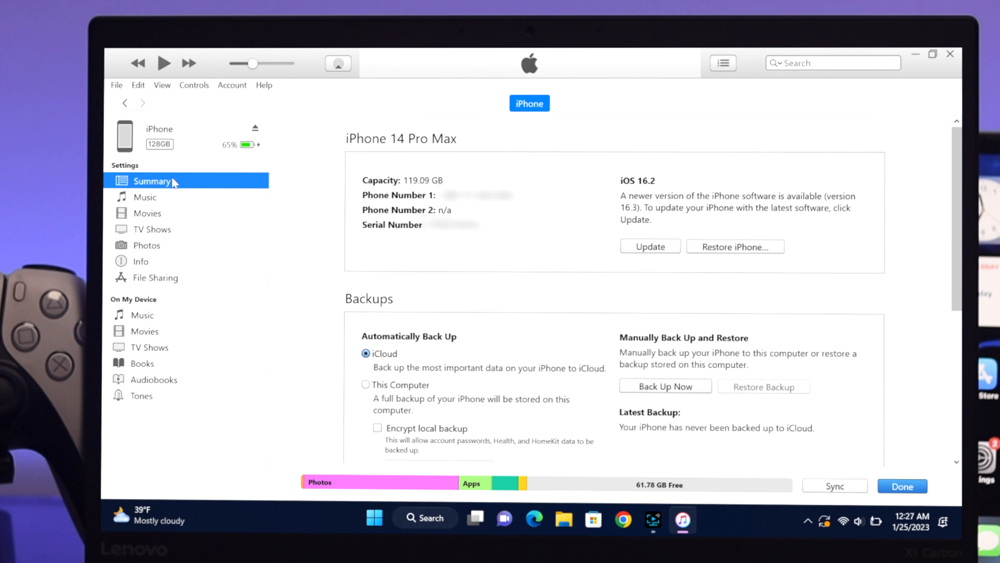
Tick 'Manually manage music and videos' in the Summary page's Options section.
scroll("down", 3)
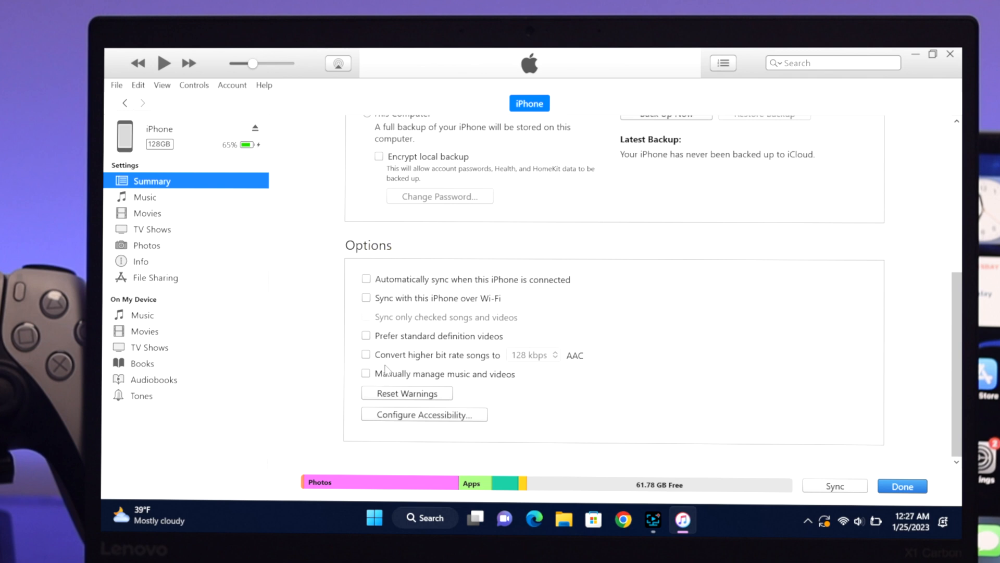
mouse_move(371, 383)
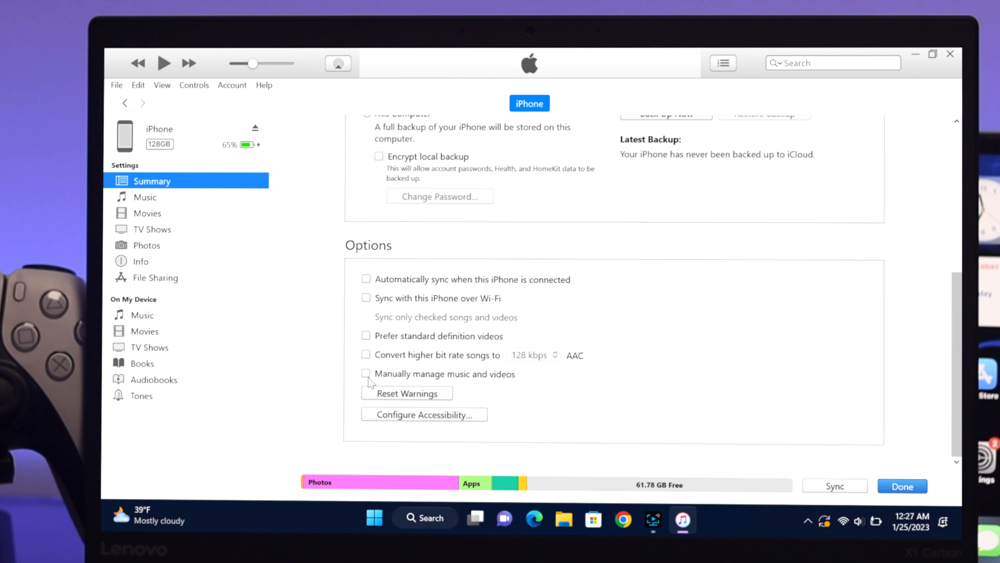
left_click(366, 373)
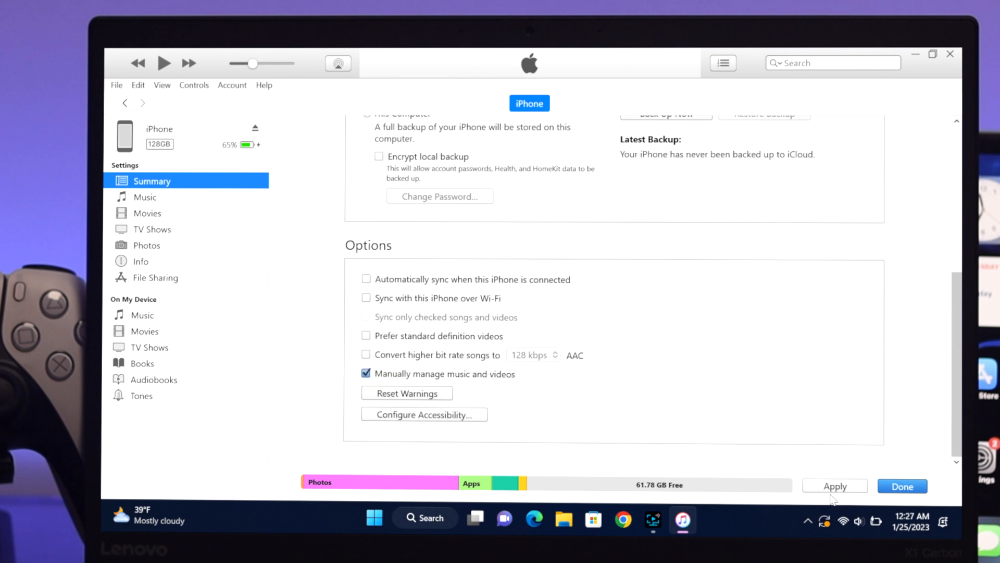
Apply the changed setting and confirm 'Sync and Replace' in the warning dialog.
left_click(834, 486)
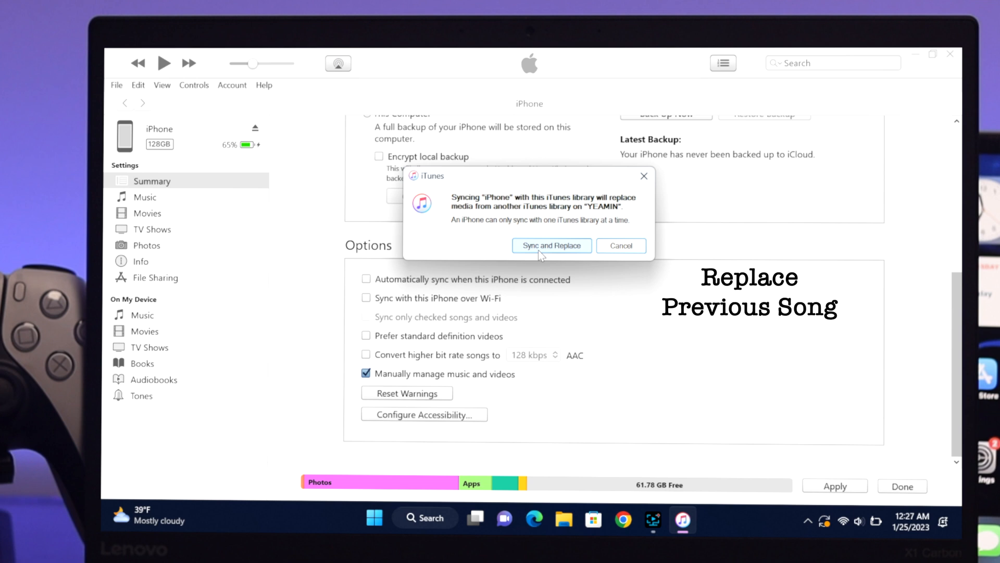
mouse_move(684, 195)
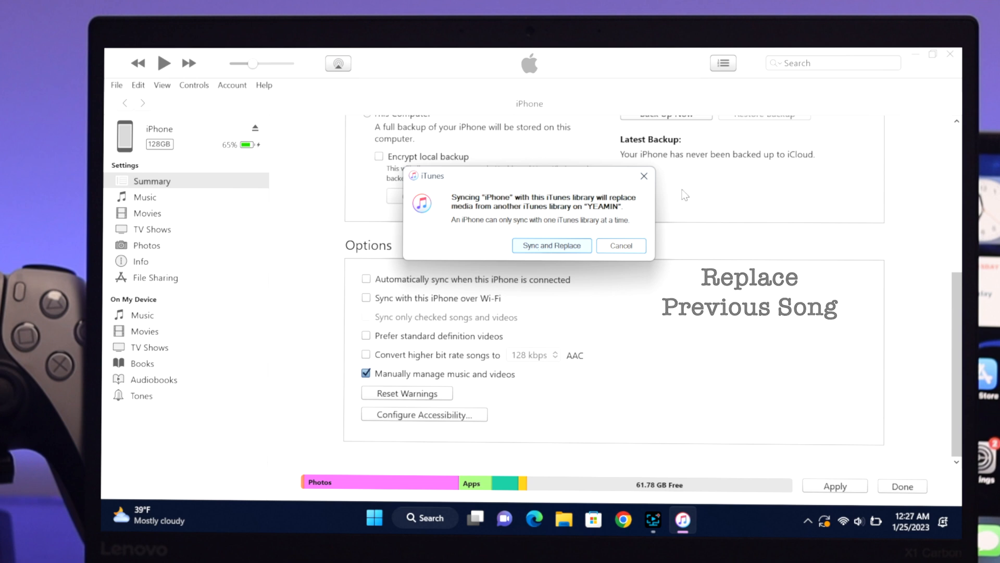
left_click(551, 246)
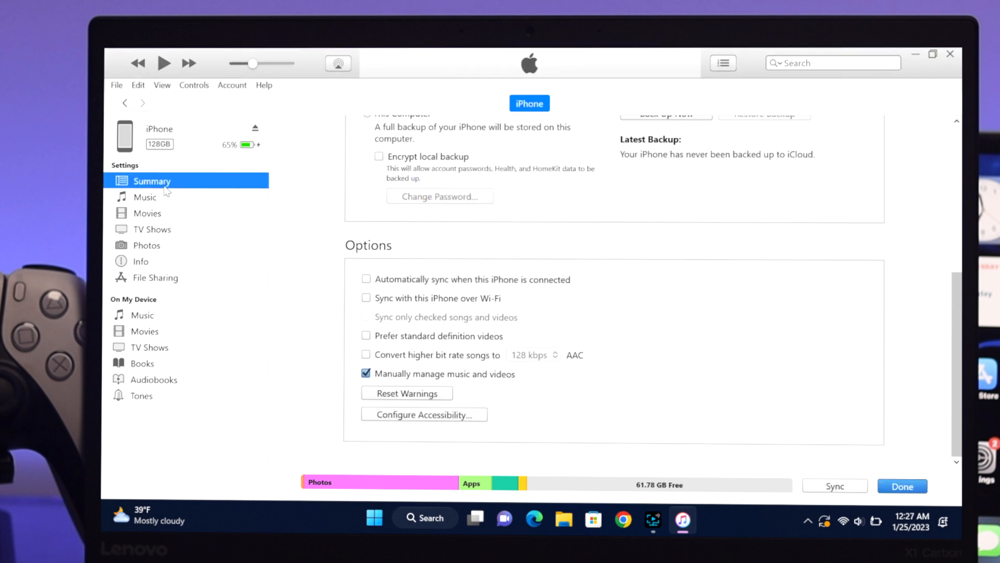
Add the six Welcome to FIX 369 songs from the Songs folder to the iPhone's Music list and start syncing.
left_click(143, 315)
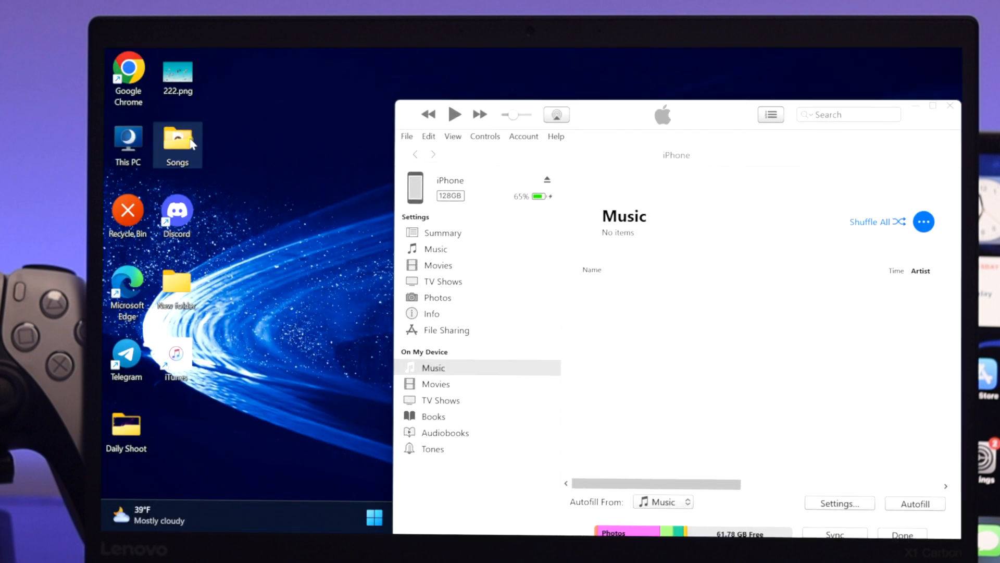
double_click(178, 134)
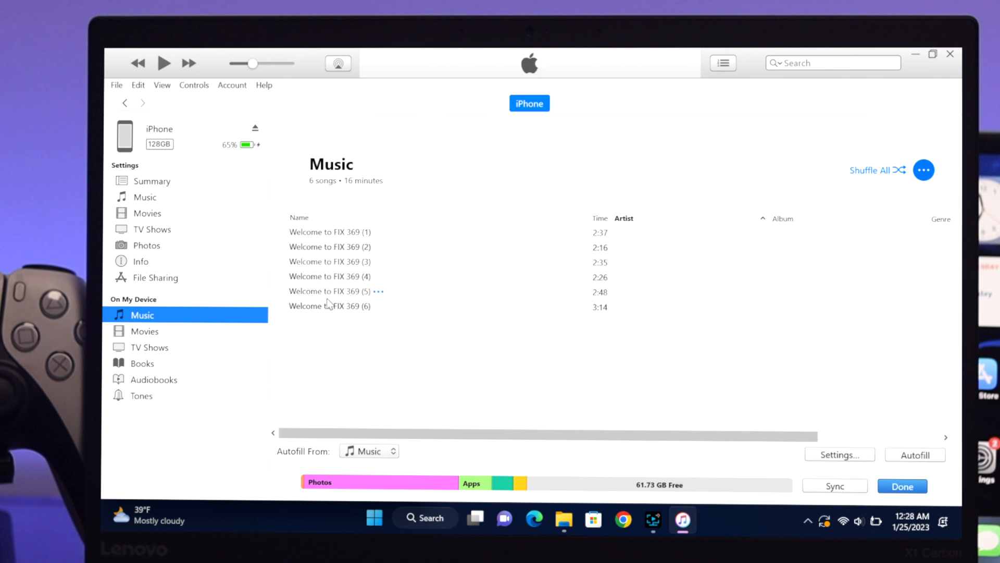
left_click(834, 485)
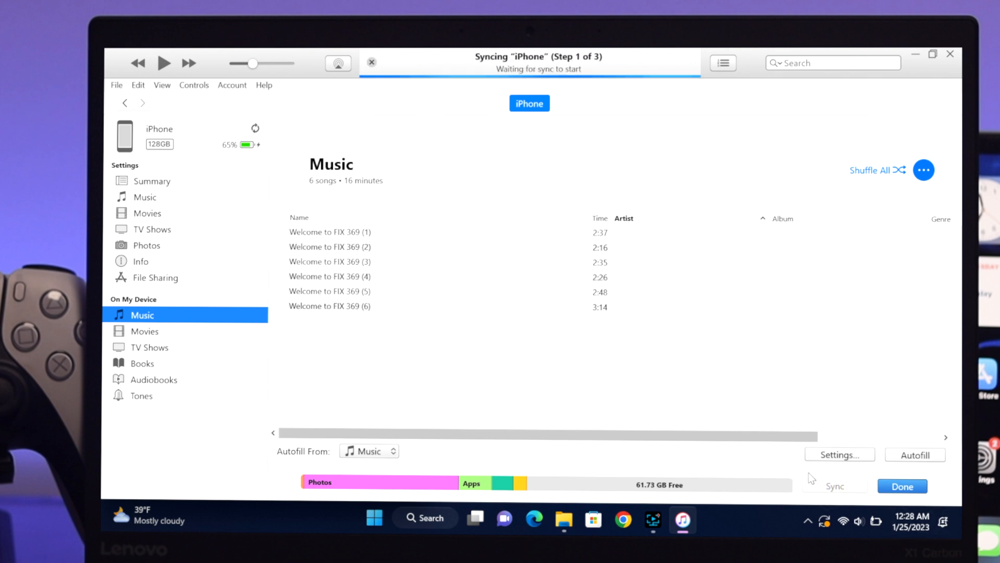